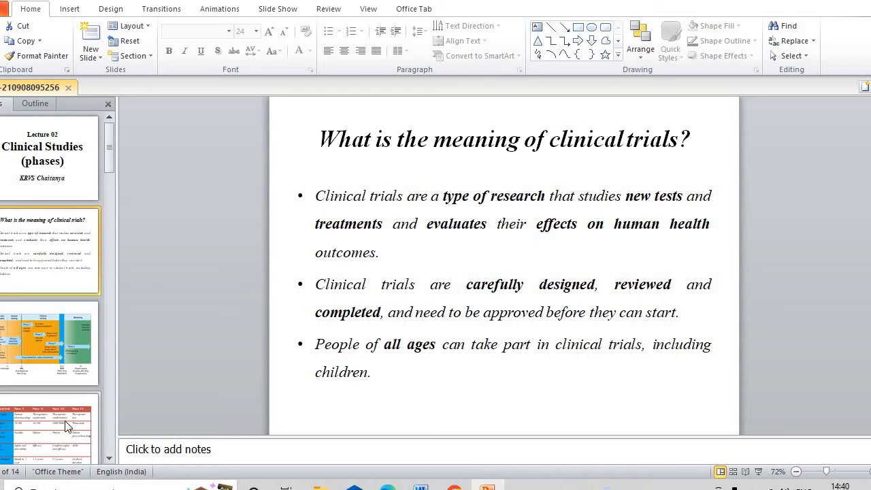
# - Show the table slide comparing Phase 1 through Phase IV of clinical trials
pyautogui.click(48, 429)
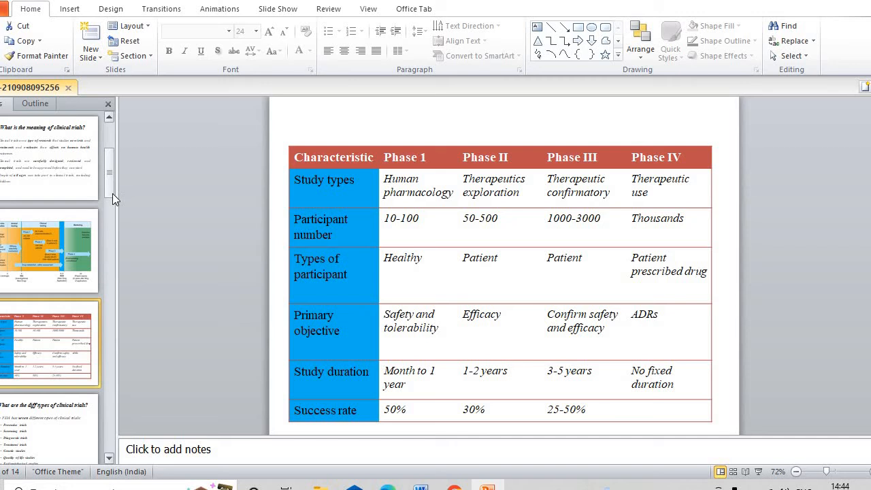
# - Show the slide listing the FDA's seven different types of clinical trials
pyautogui.click(49, 421)
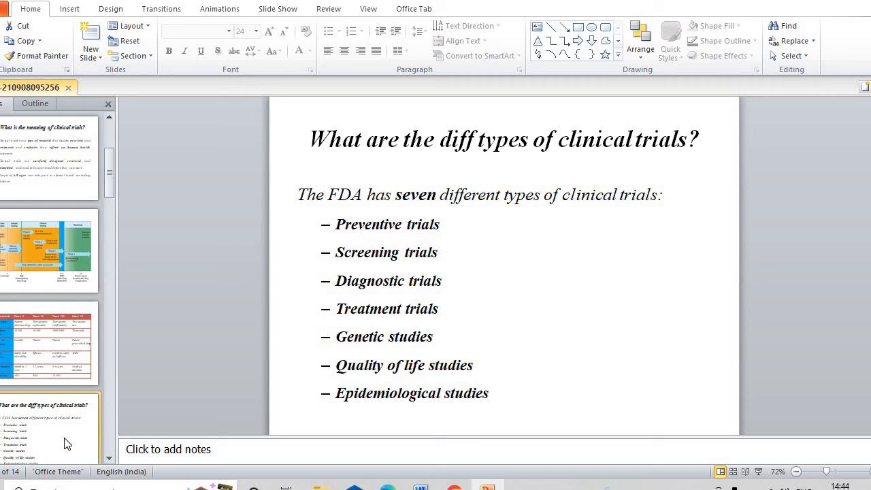
pyautogui.moveTo(74, 443)
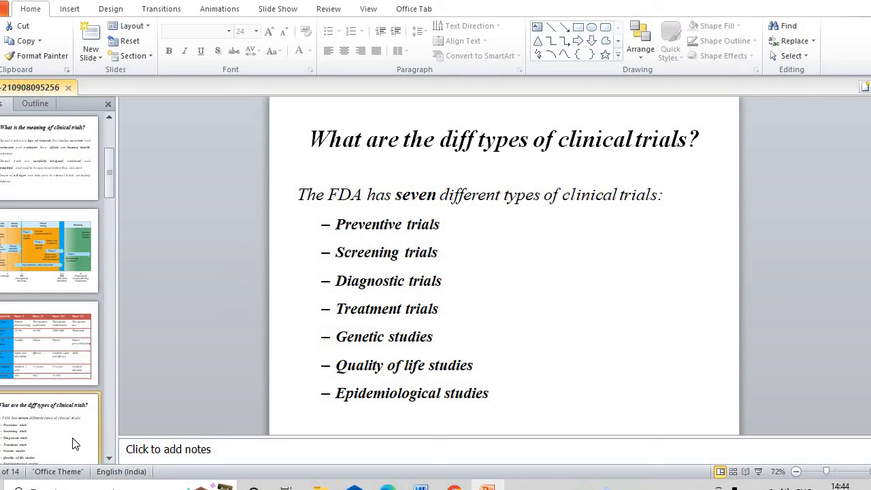
pyautogui.moveTo(106, 171)
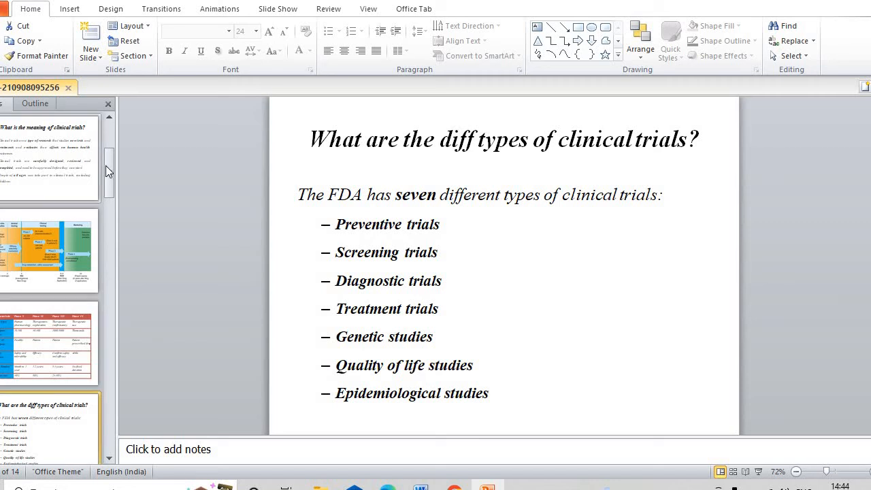
pyautogui.scroll(-3)
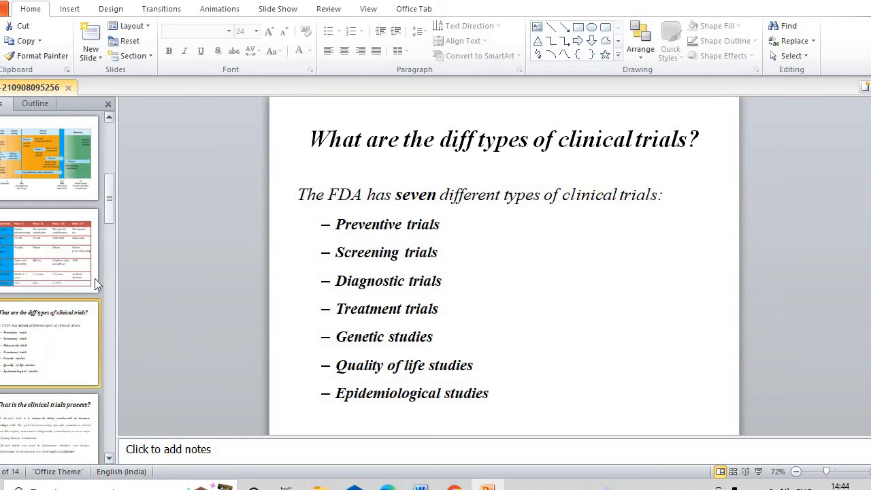